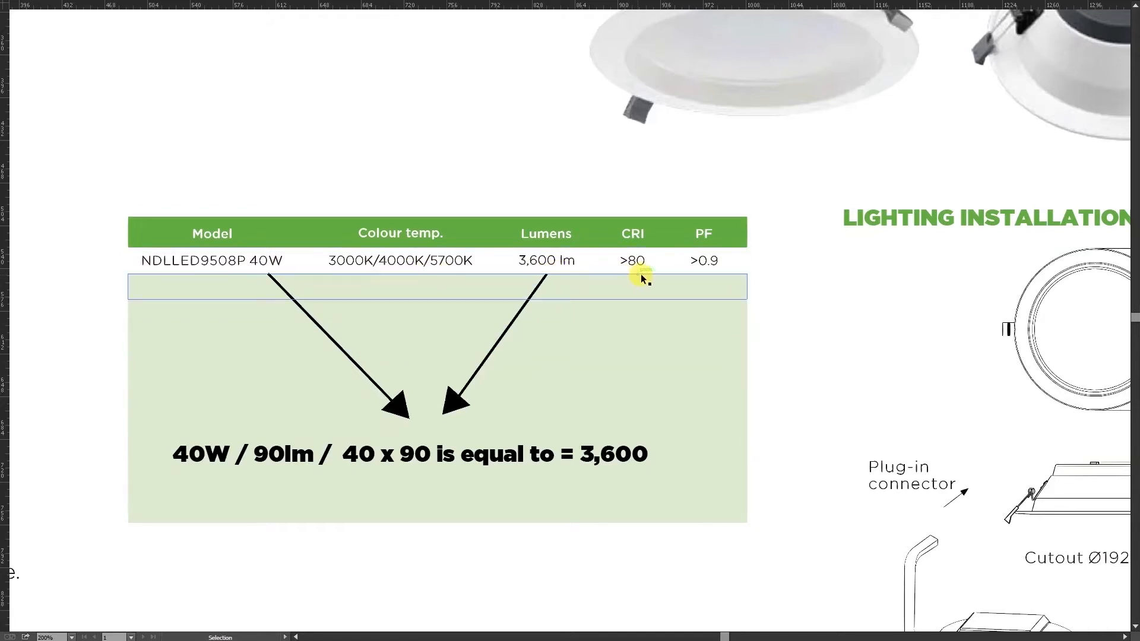
mouse_move(719, 286)
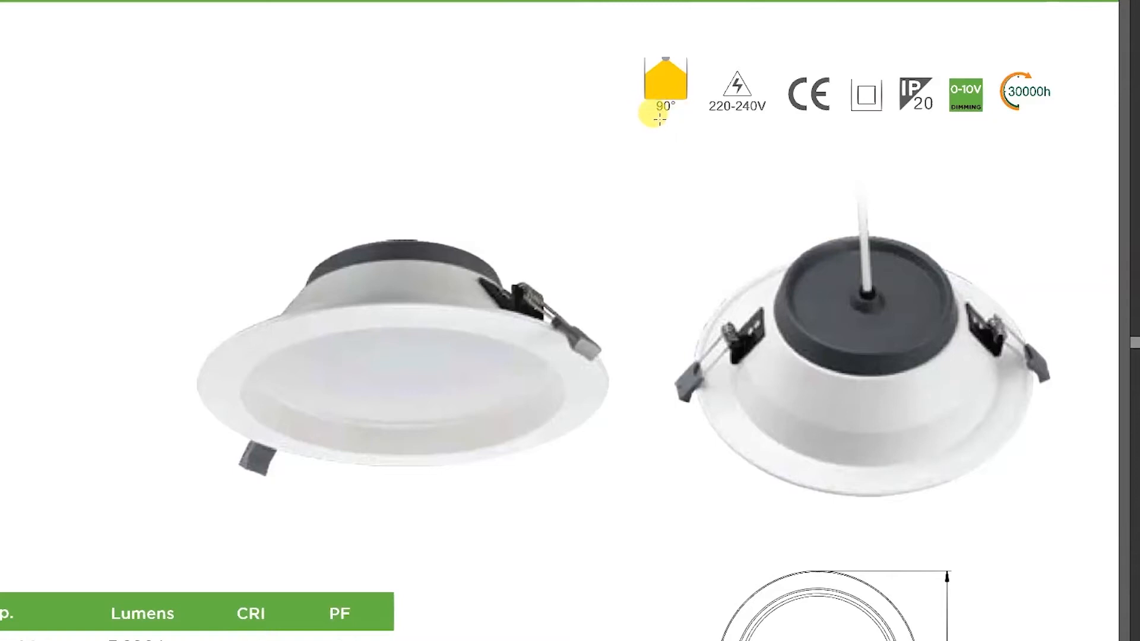
mouse_move(745, 124)
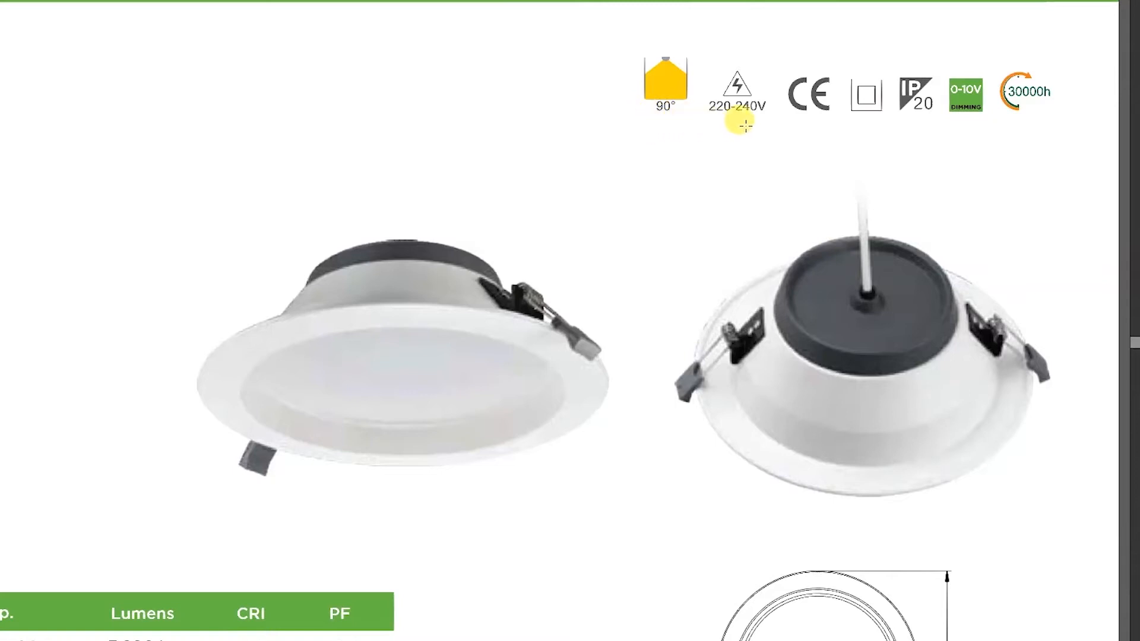
mouse_move(672, 134)
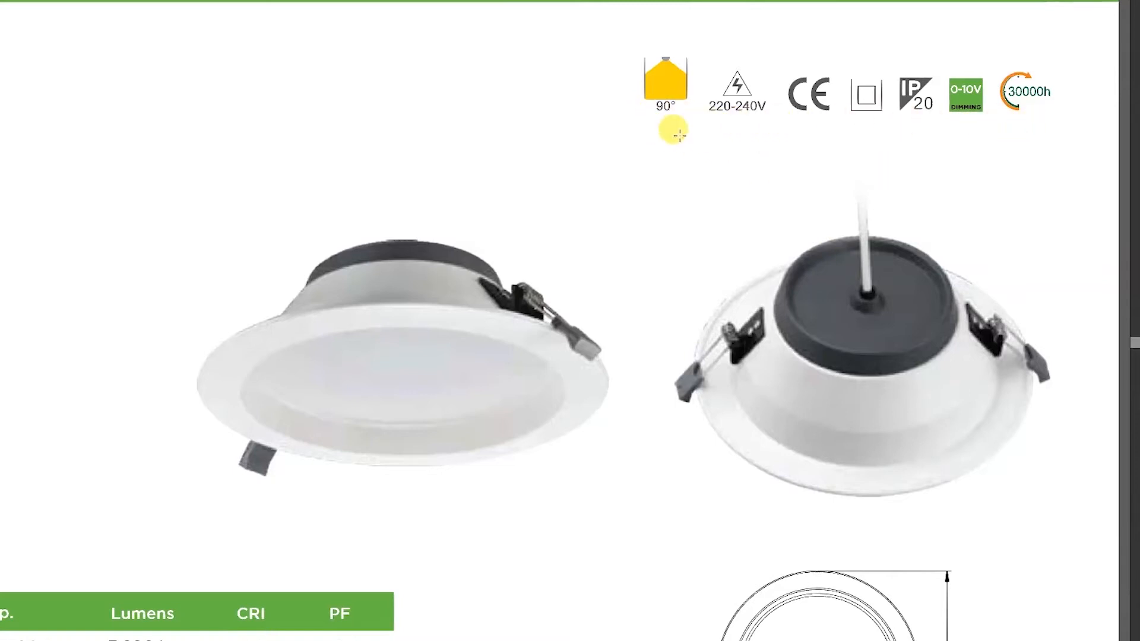
mouse_move(736, 135)
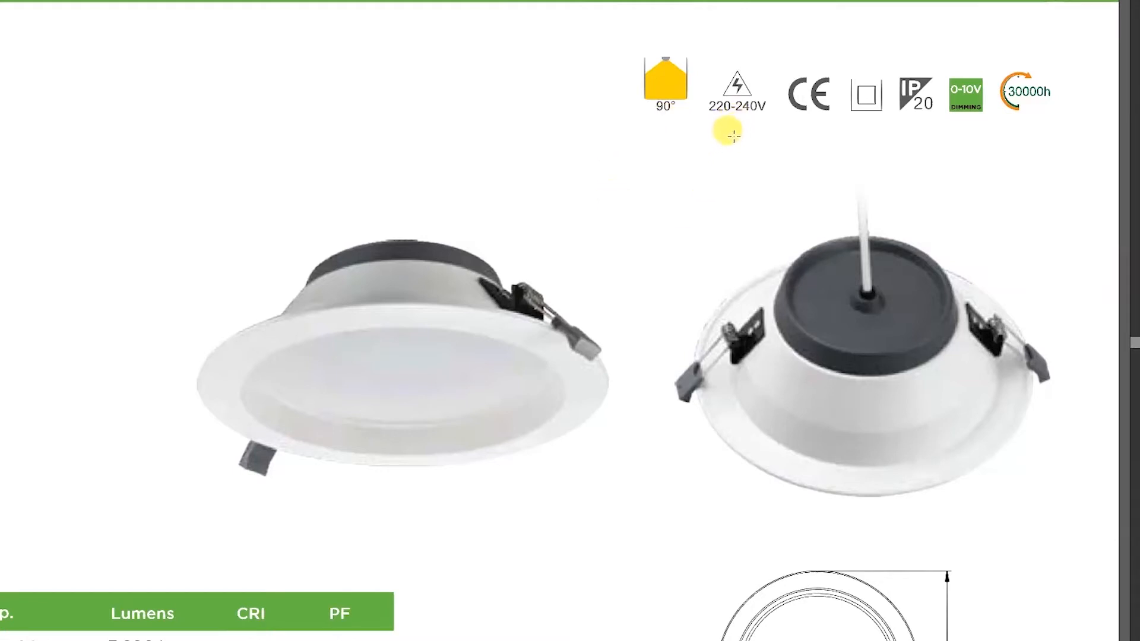
mouse_move(761, 132)
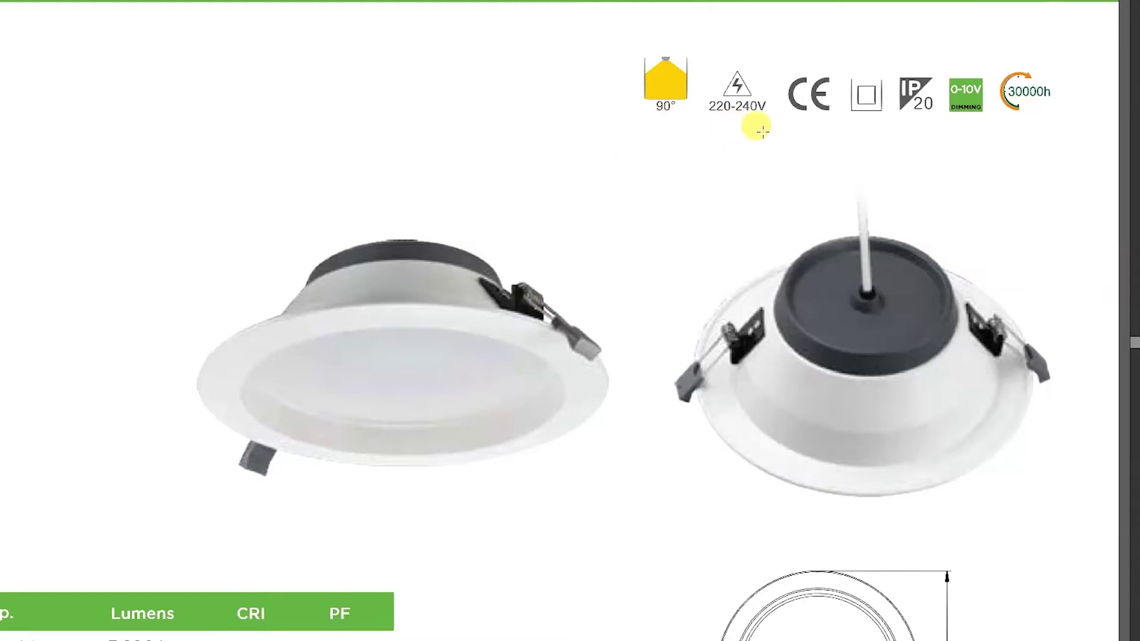
mouse_move(905, 134)
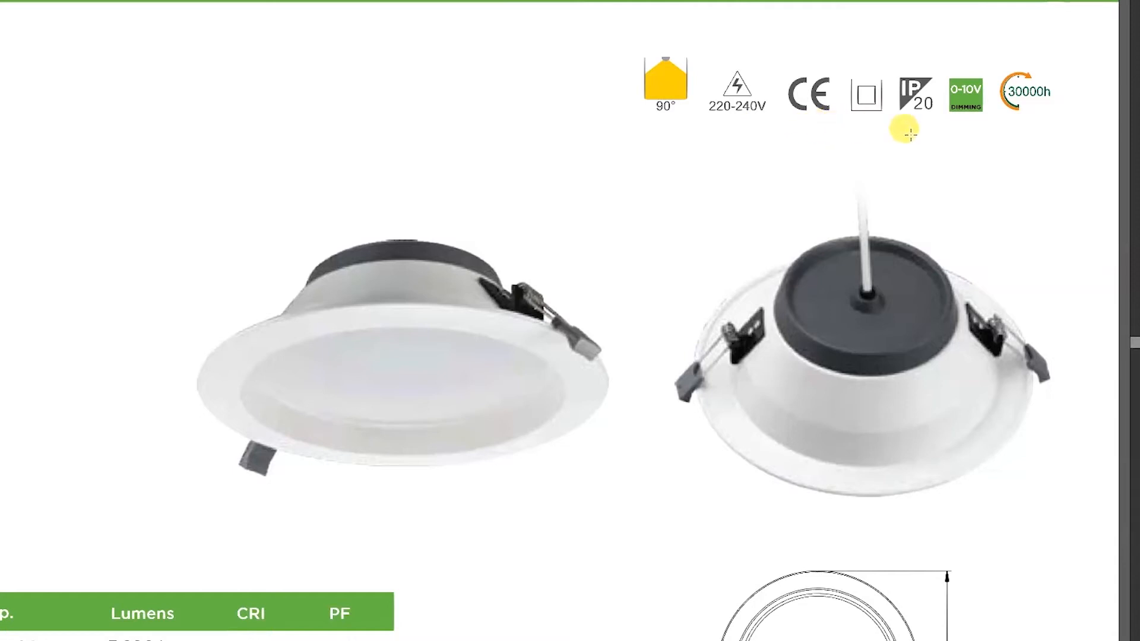
mouse_move(911, 130)
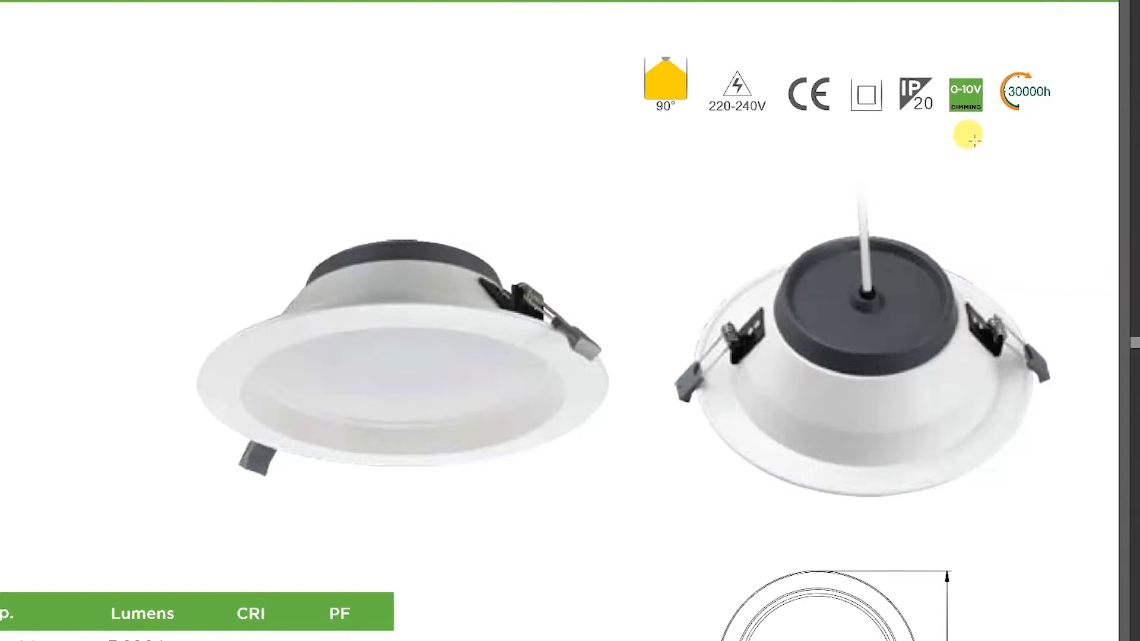
mouse_move(1026, 135)
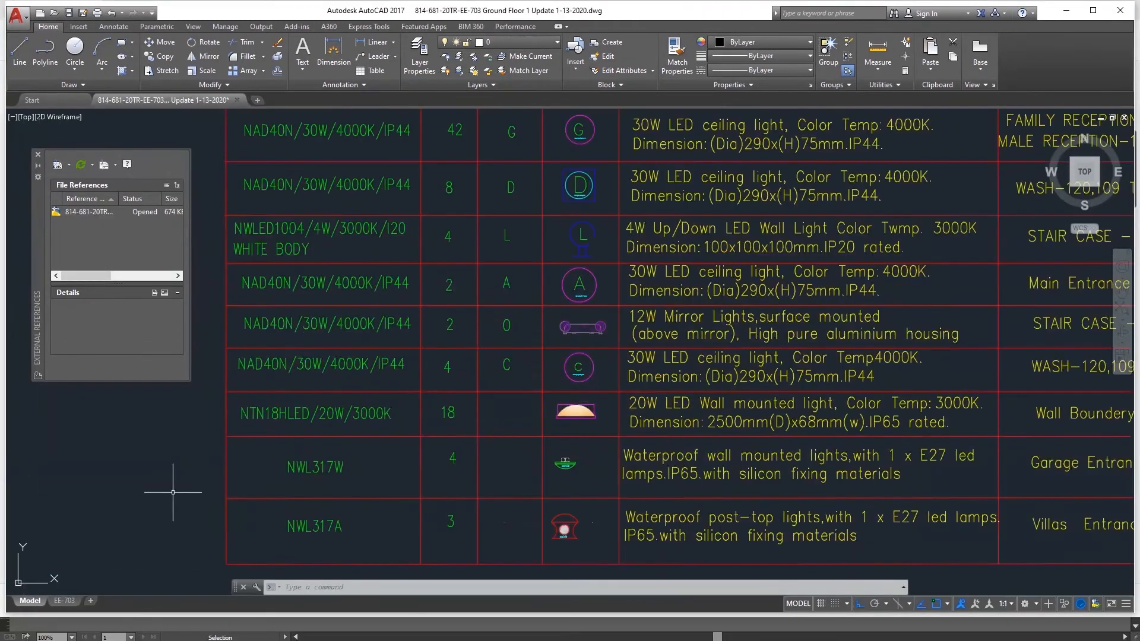
Step: Start raytracing the living room scene from the Export tab's Raytracer panel
left_click(134, 100)
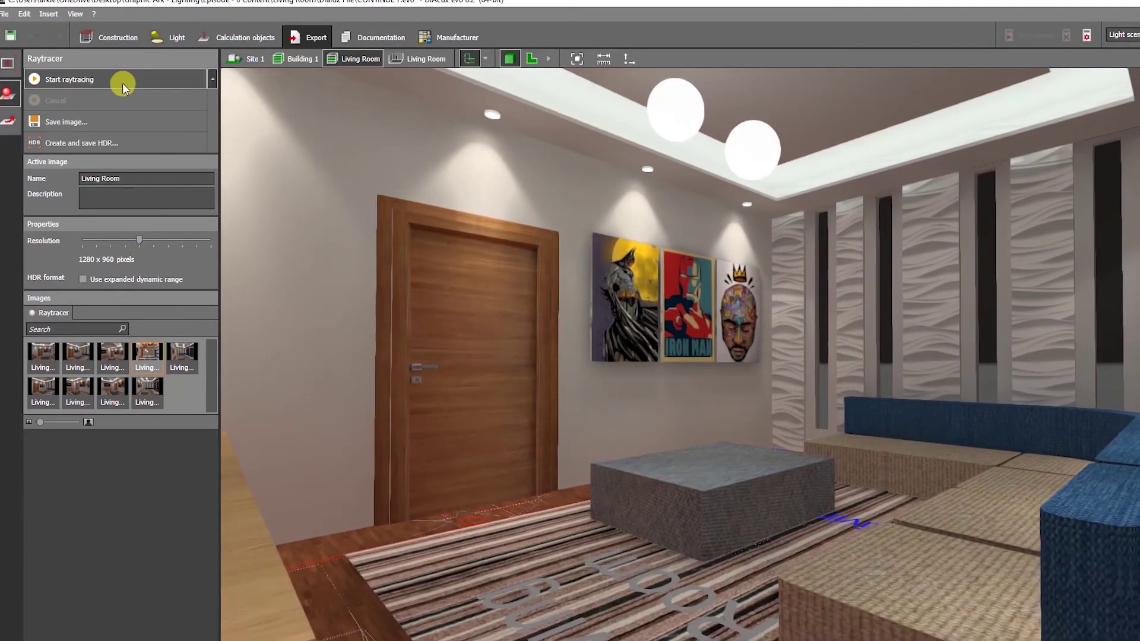
left_click(71, 80)
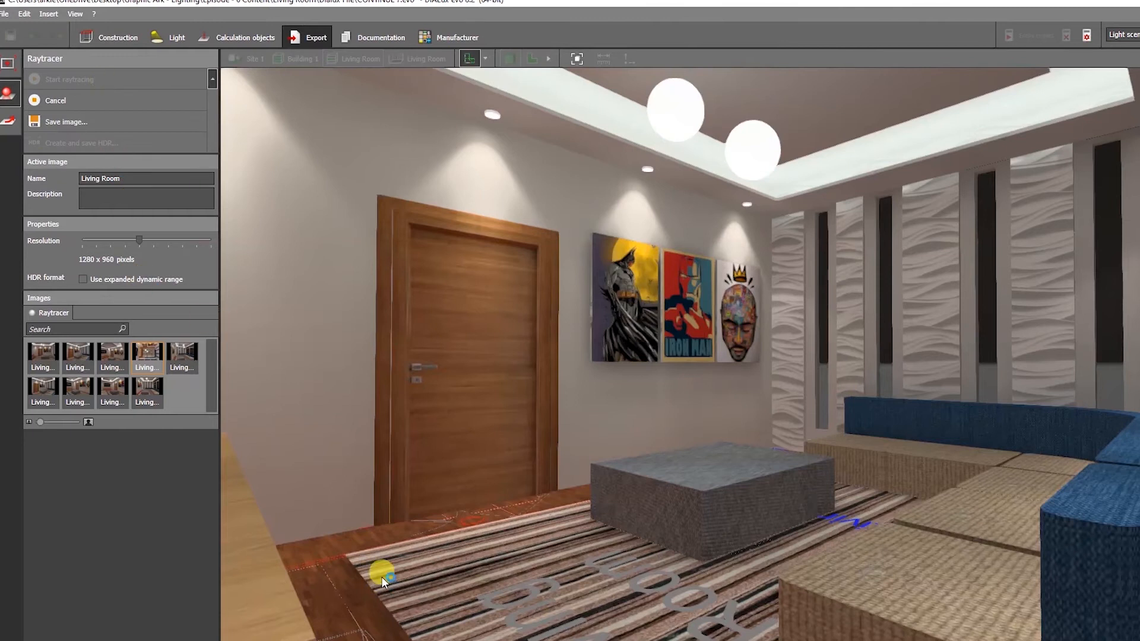
mouse_move(363, 507)
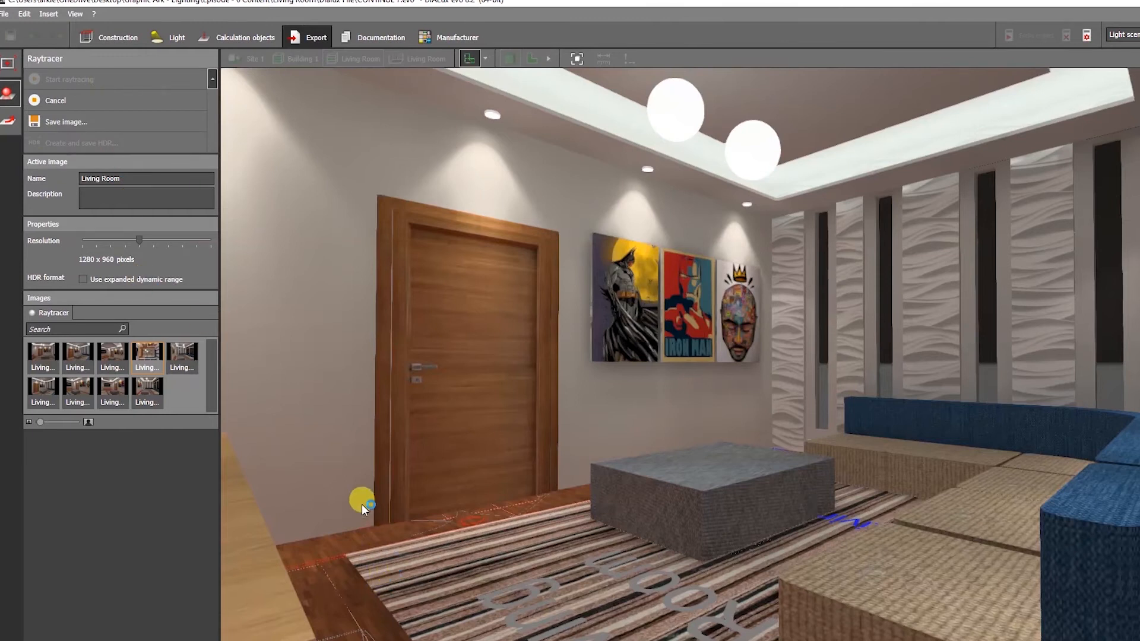
mouse_move(668, 578)
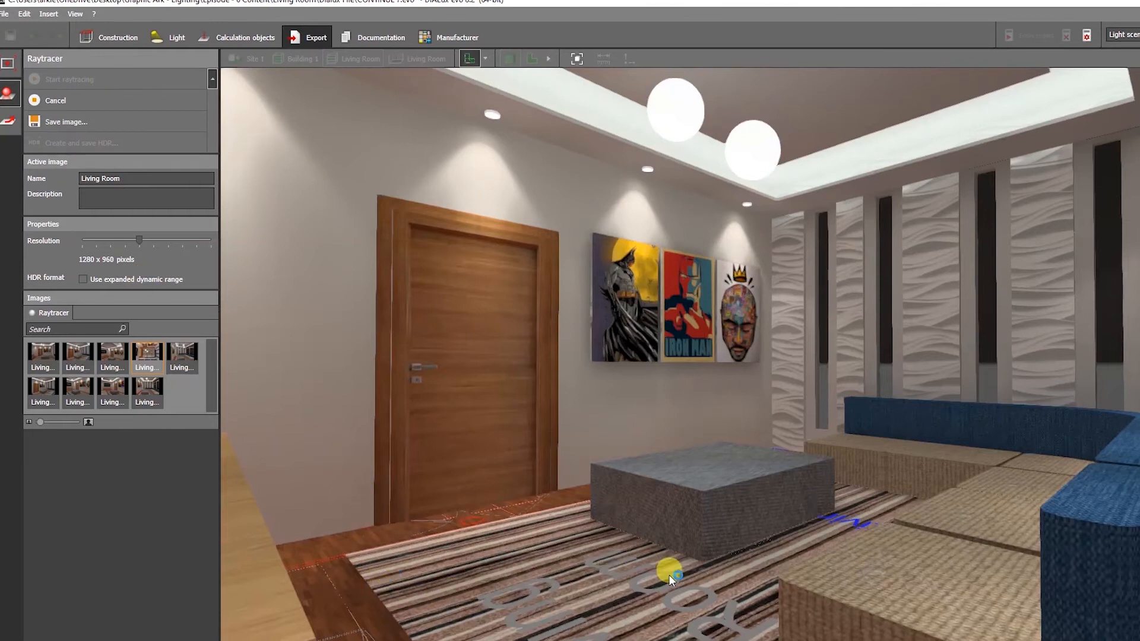
left_click(68, 78)
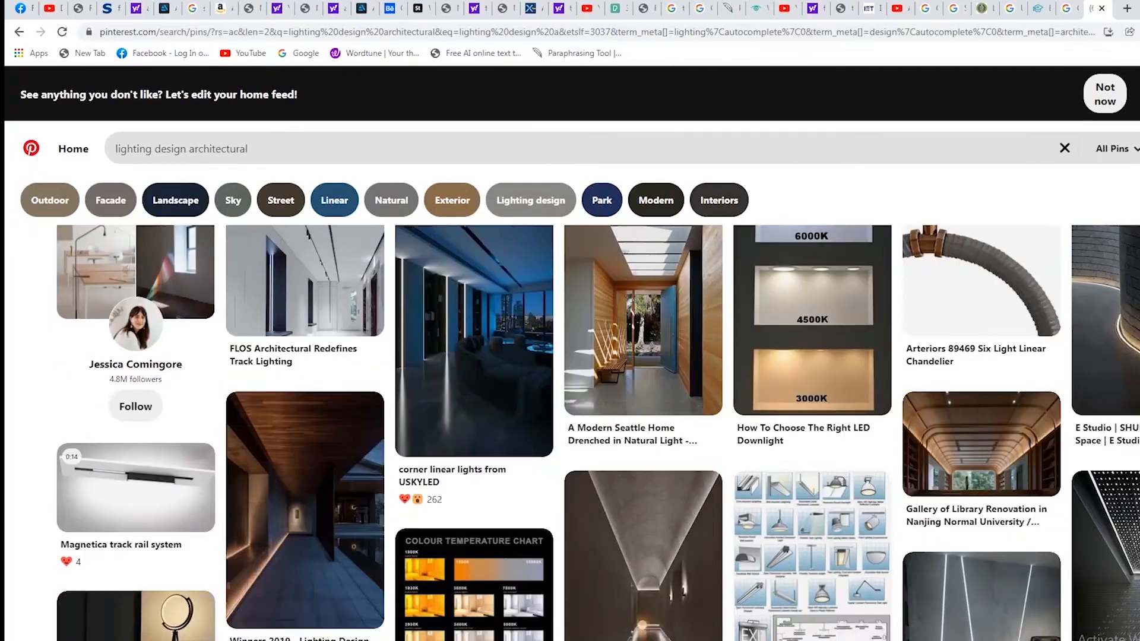
scroll("down", 3)
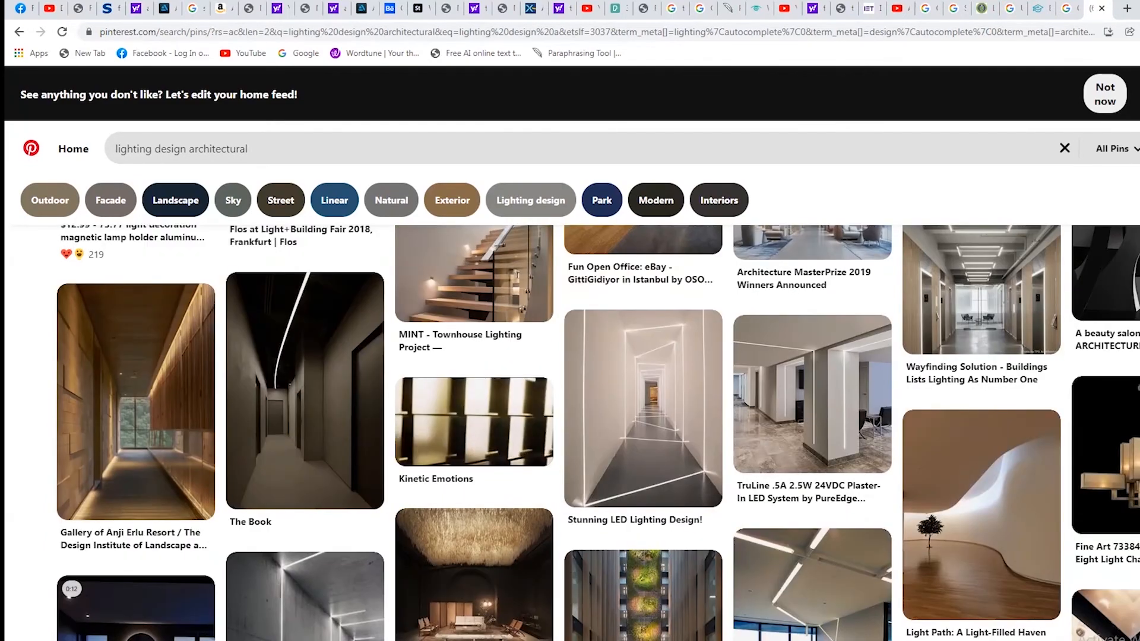
scroll("down", 3)
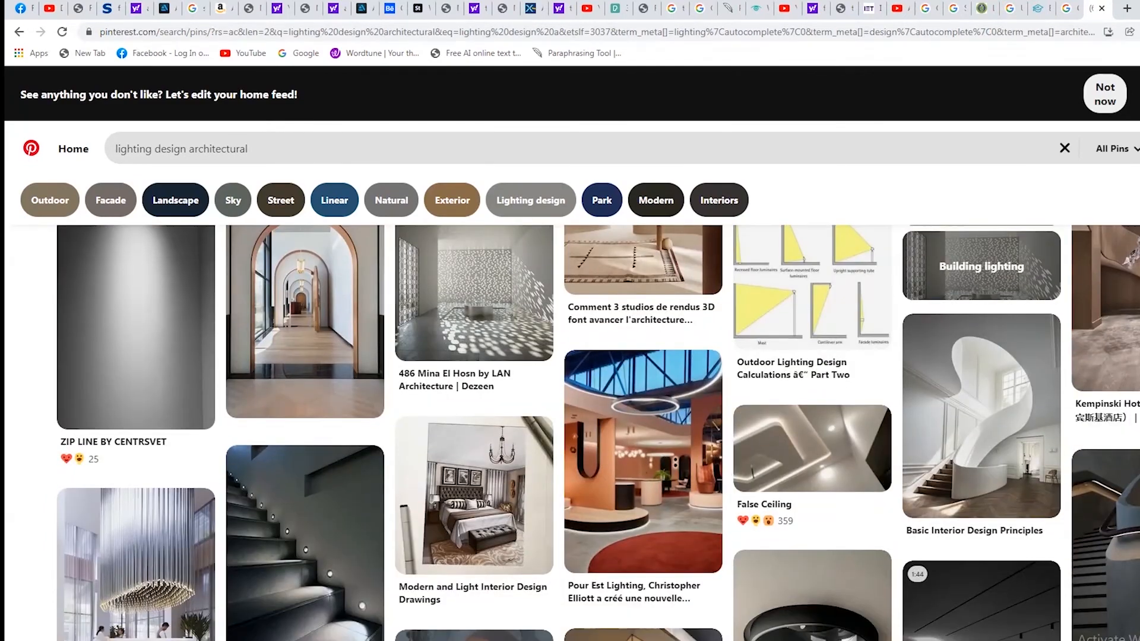